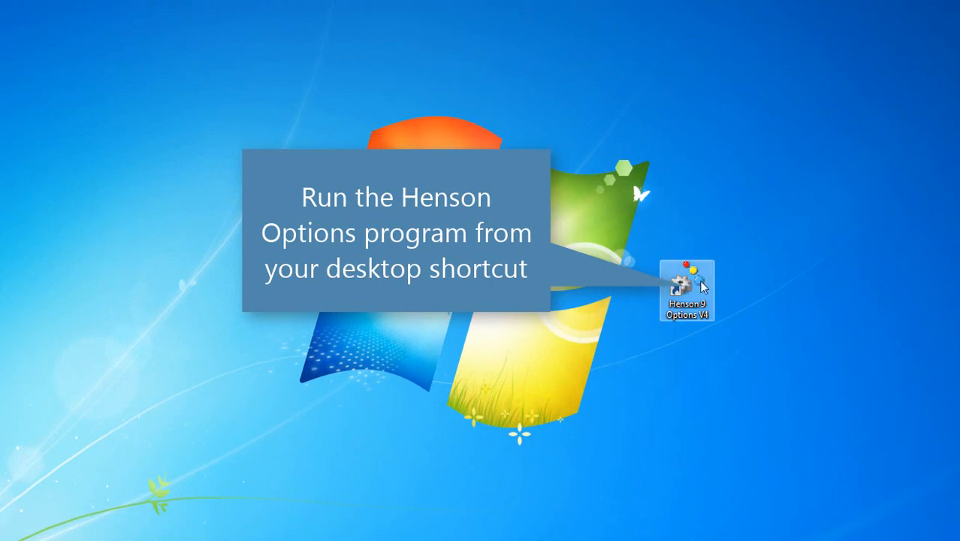
Launch Henson 9000 Test options from the Henson 9 Options V4 desktop shortcut.
double_click(686, 289)
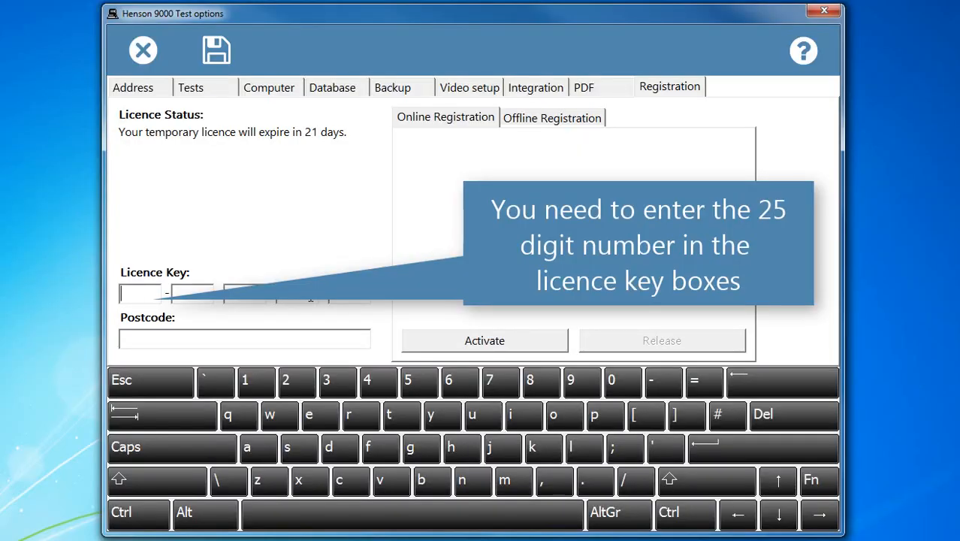
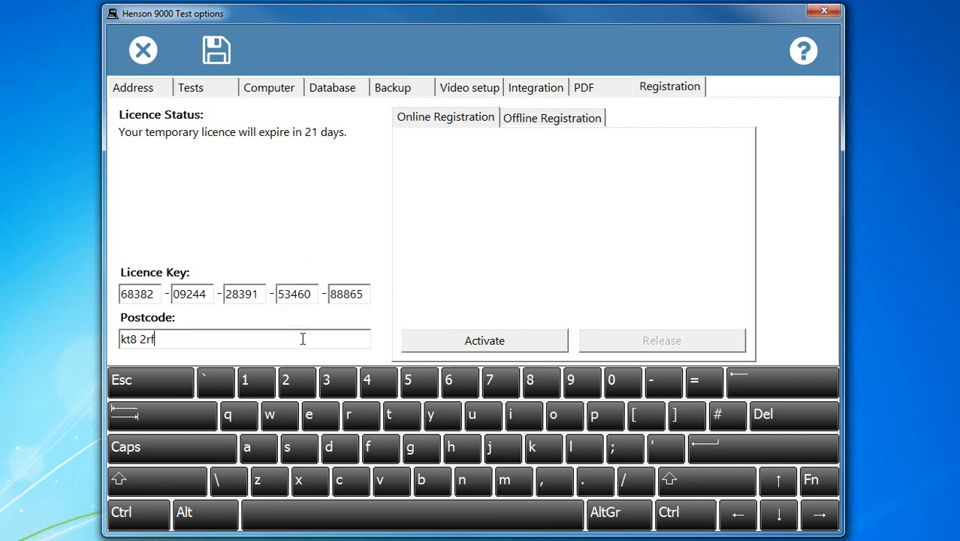
left_click(485, 341)
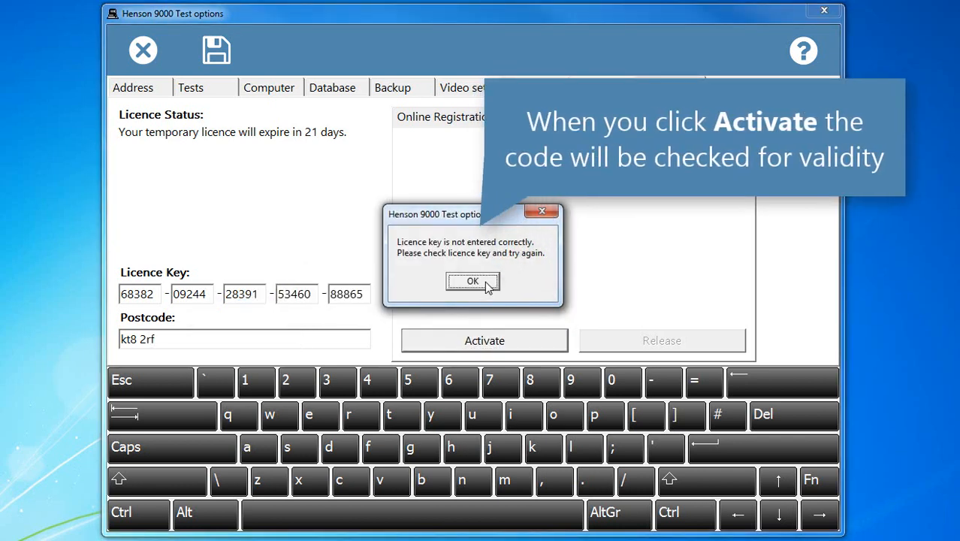
left_click(473, 281)
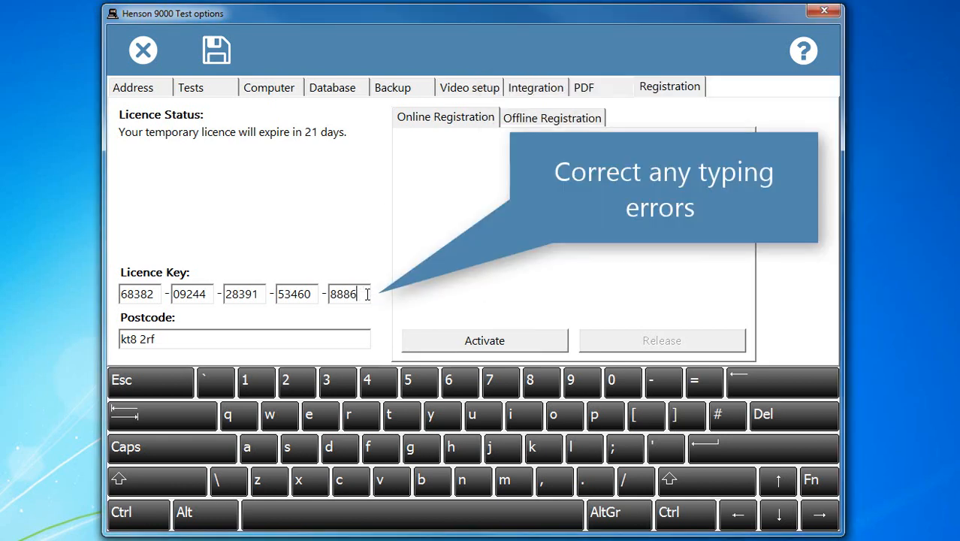
type("4")
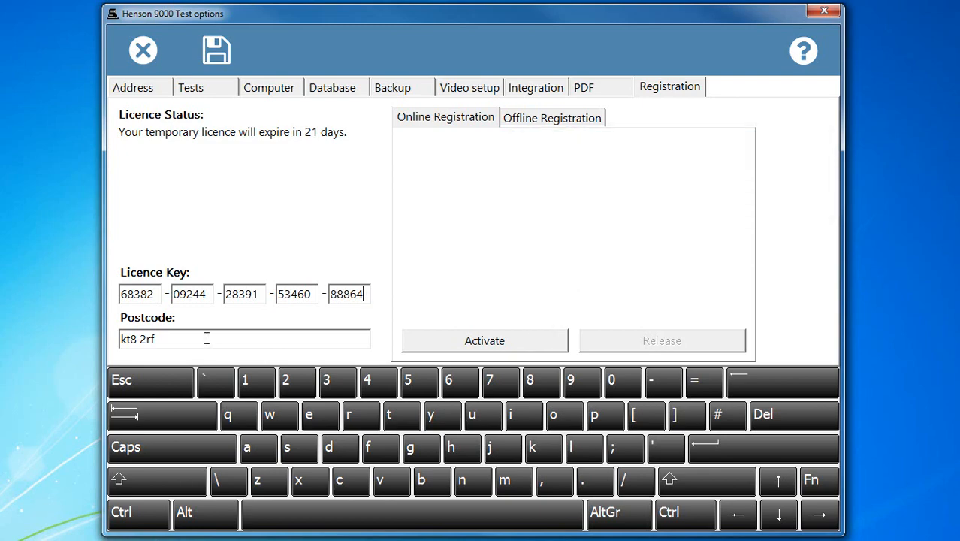
Activate the licence online until the status reads 'Application is licenced'.
left_click(485, 340)
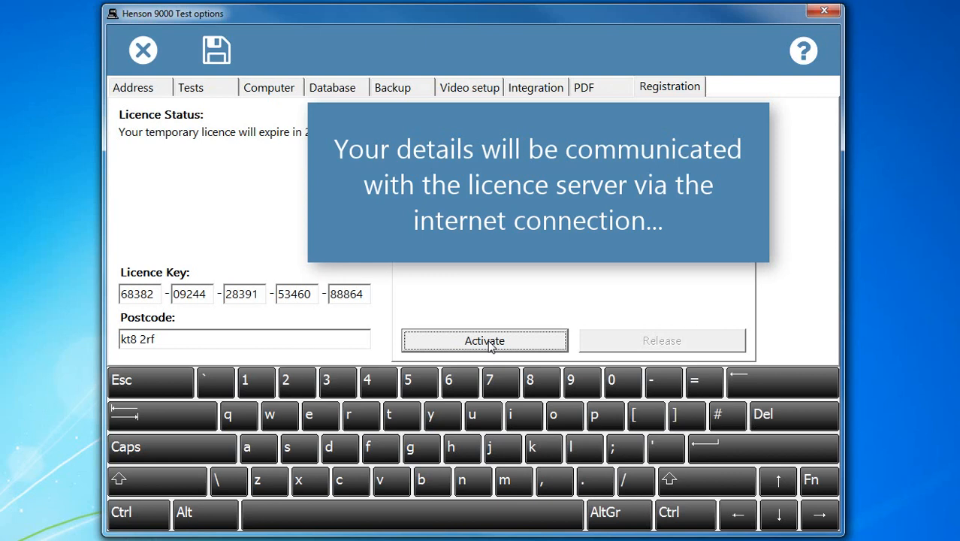
left_click(485, 341)
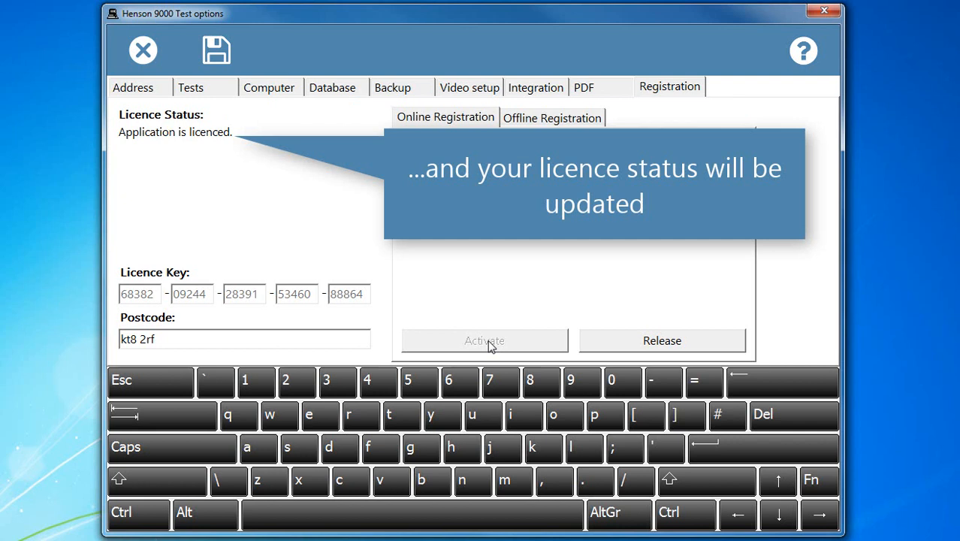
mouse_move(250, 148)
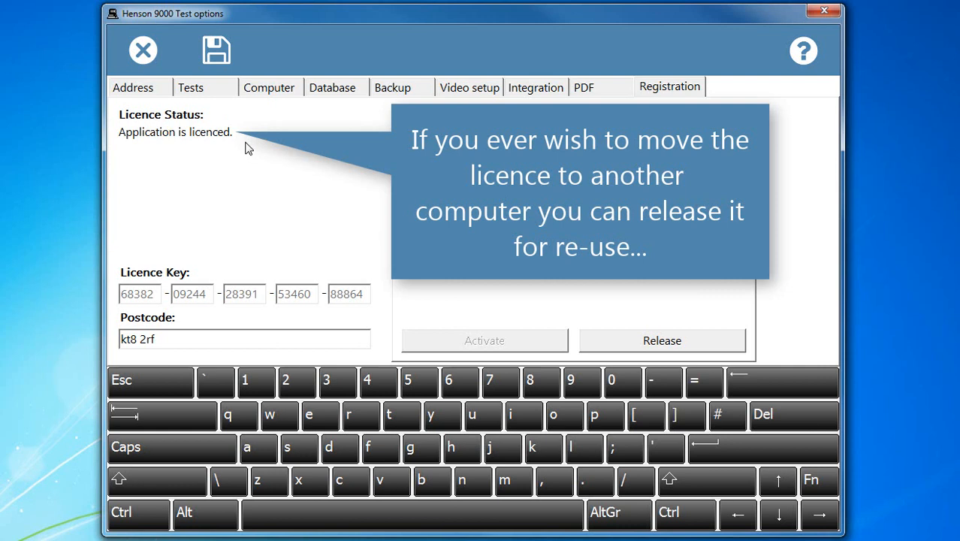
mouse_move(263, 150)
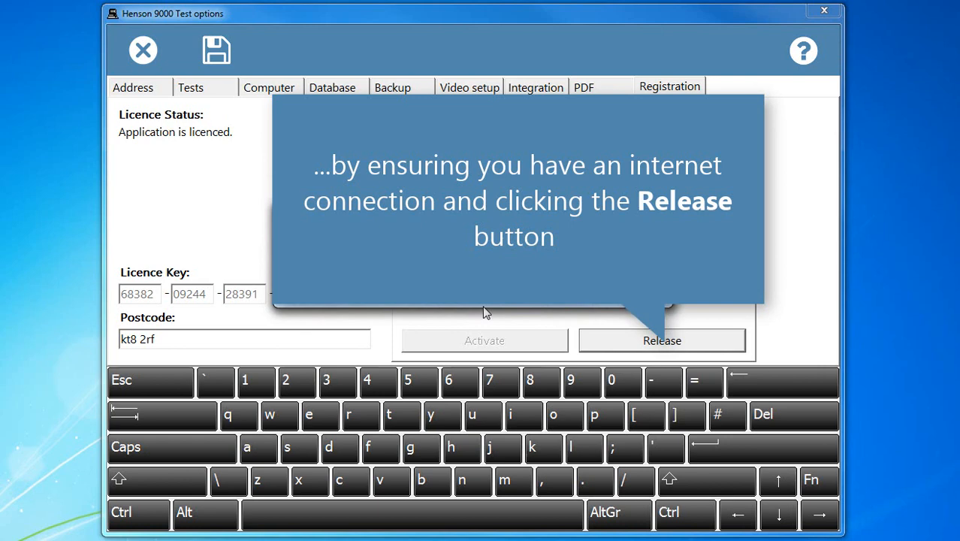
Release the licence from this computer, confirming and acknowledging the release.
left_click(661, 340)
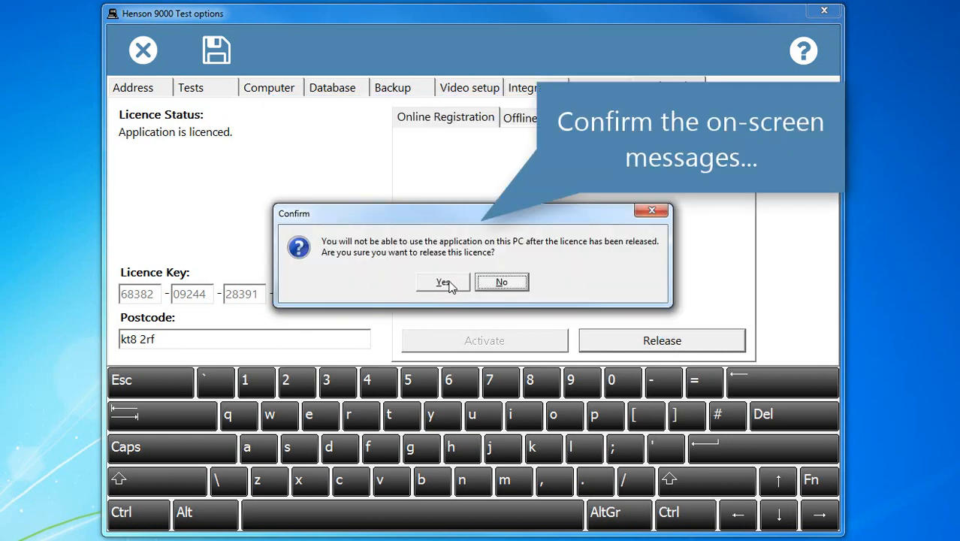
left_click(442, 282)
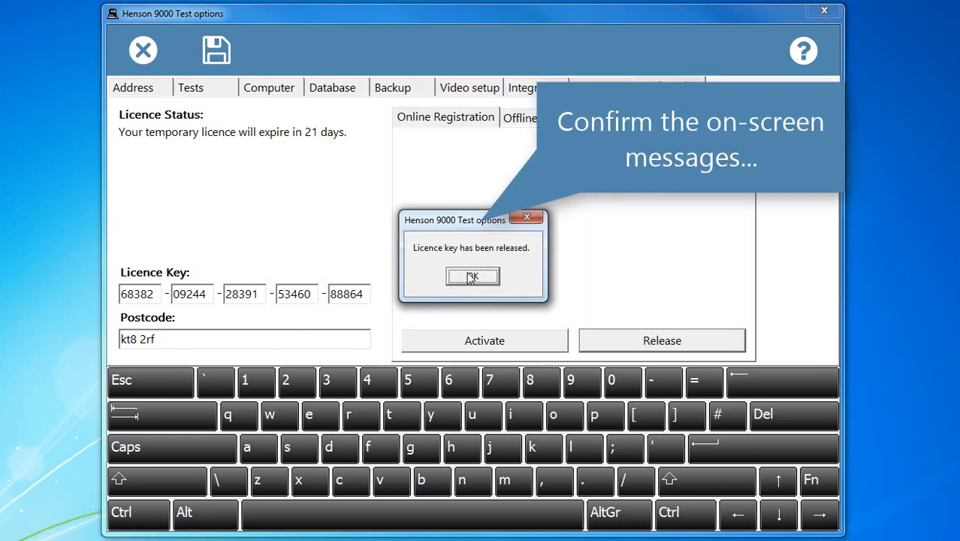
left_click(473, 277)
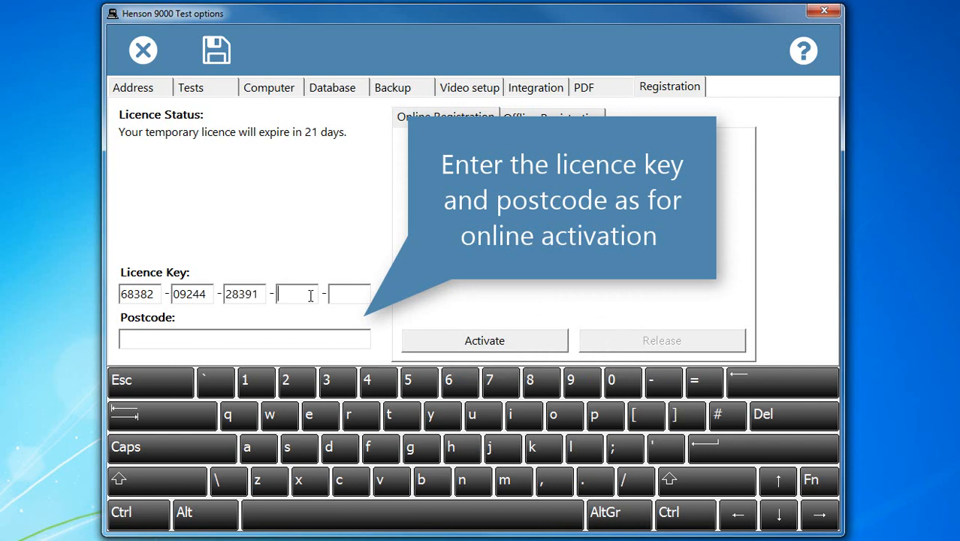
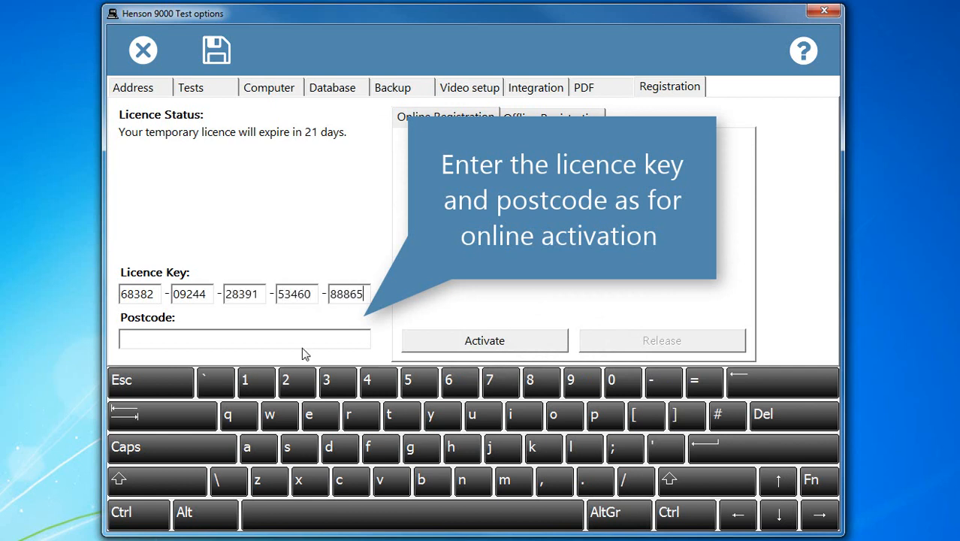
type("kt8 2rf")
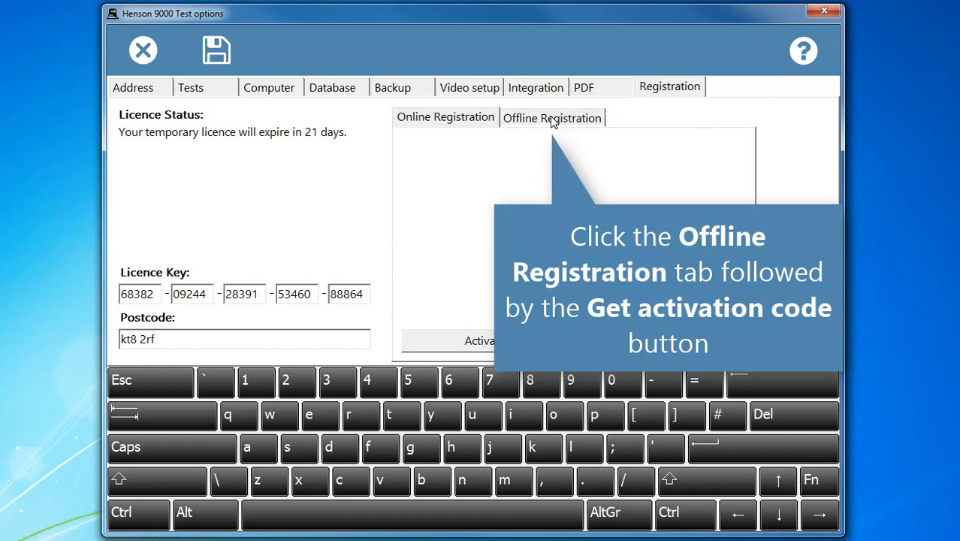
On Offline Registration, generate the activation QR code and dismiss the scanning instructions.
left_click(552, 118)
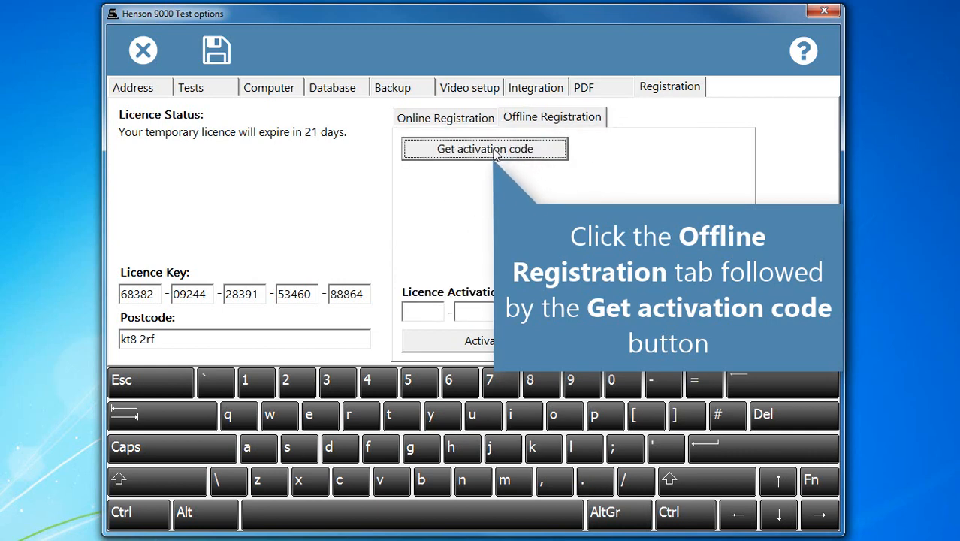
left_click(485, 148)
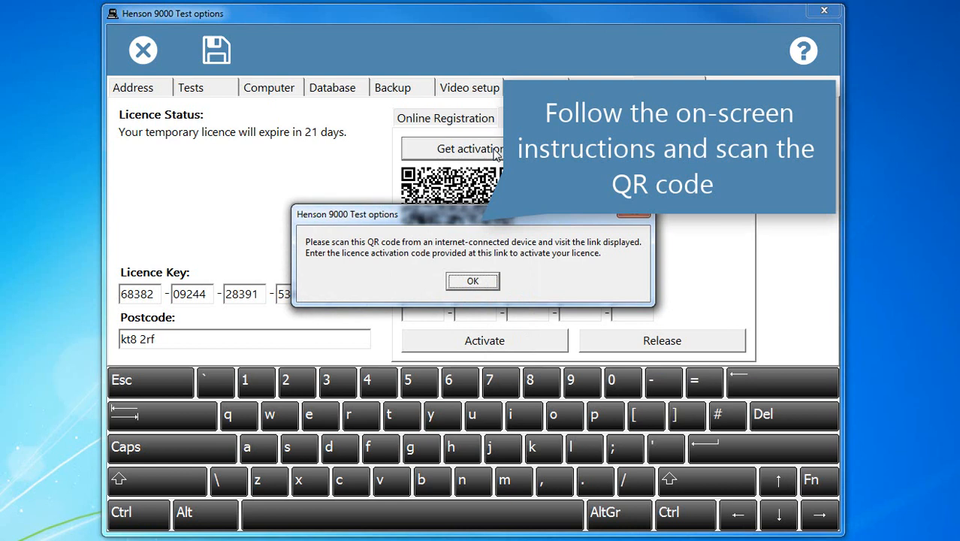
mouse_move(487, 227)
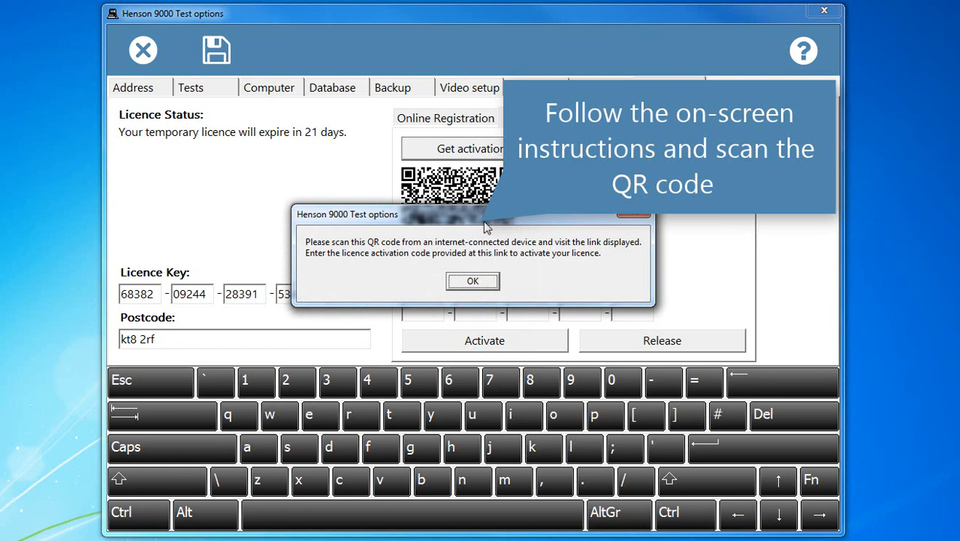
left_click(472, 280)
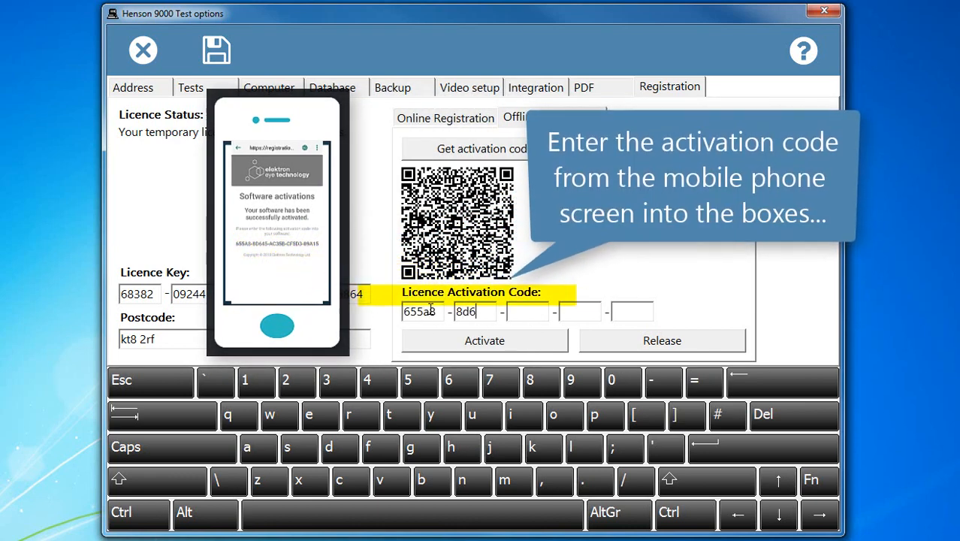
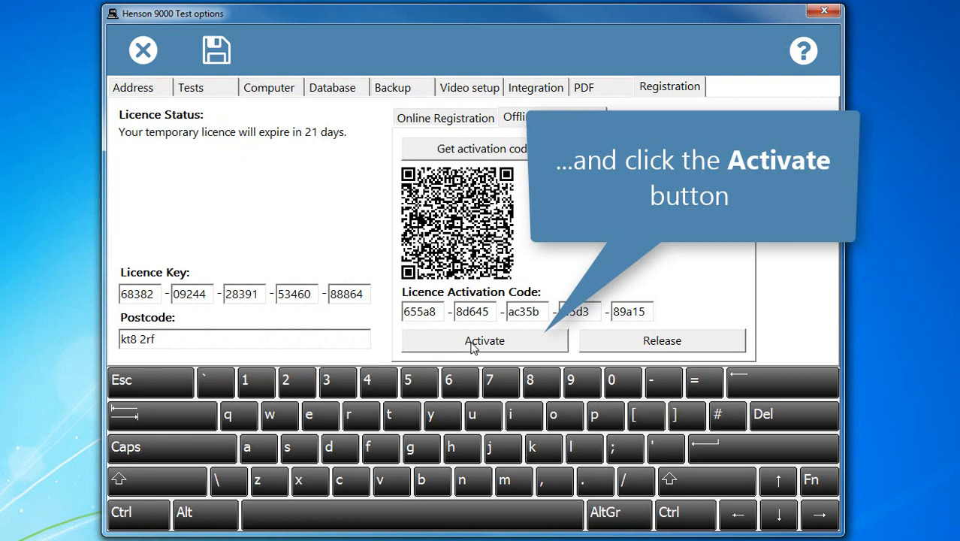
left_click(484, 341)
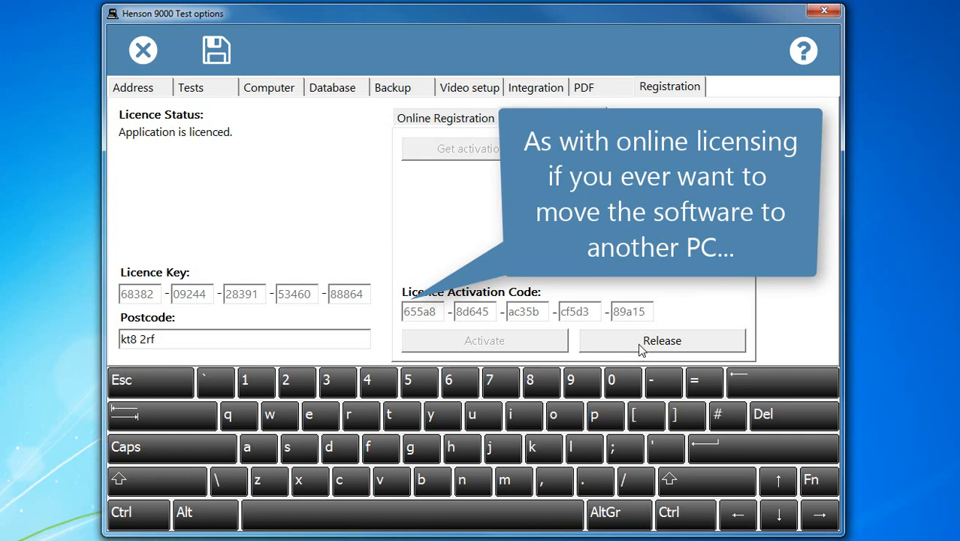
Release the offline licence, confirming and acknowledging the release QR-code message.
left_click(662, 341)
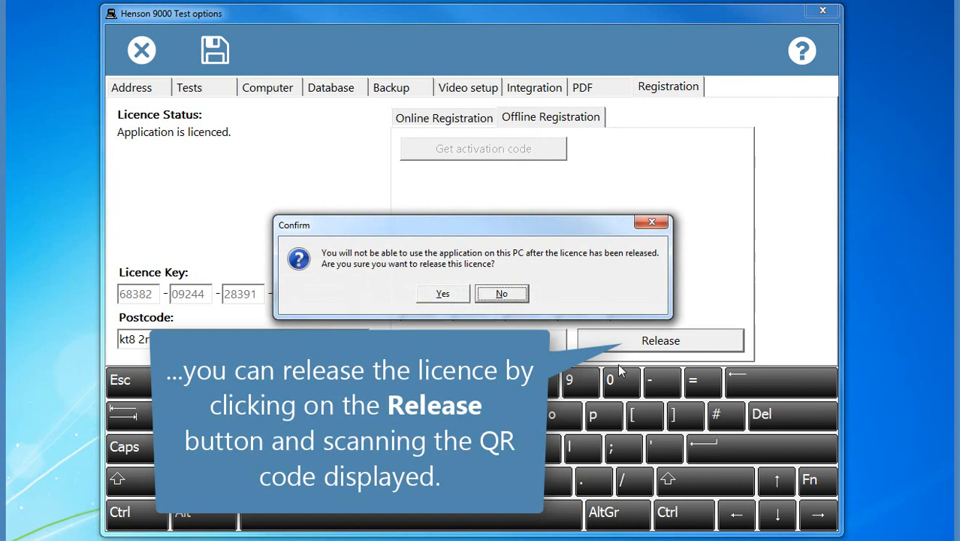
left_click(443, 293)
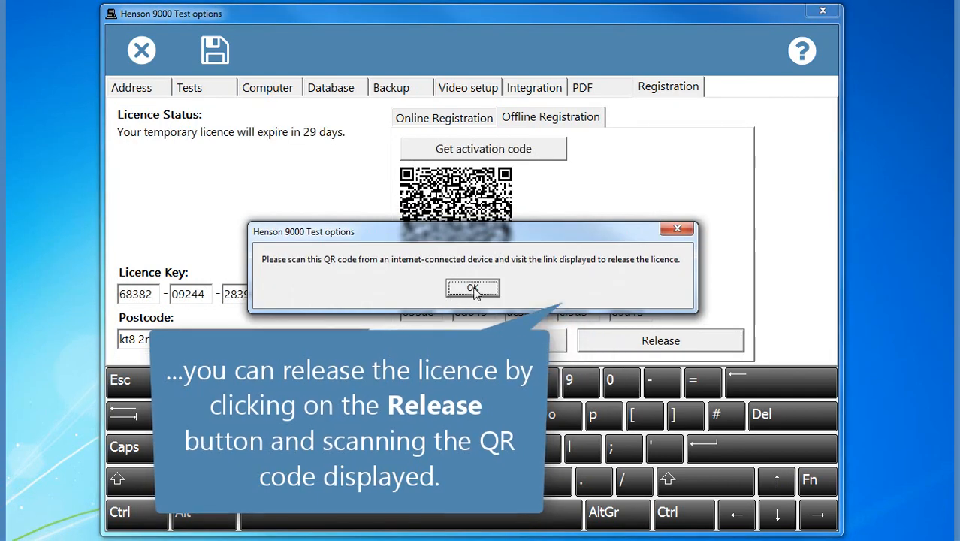
left_click(472, 287)
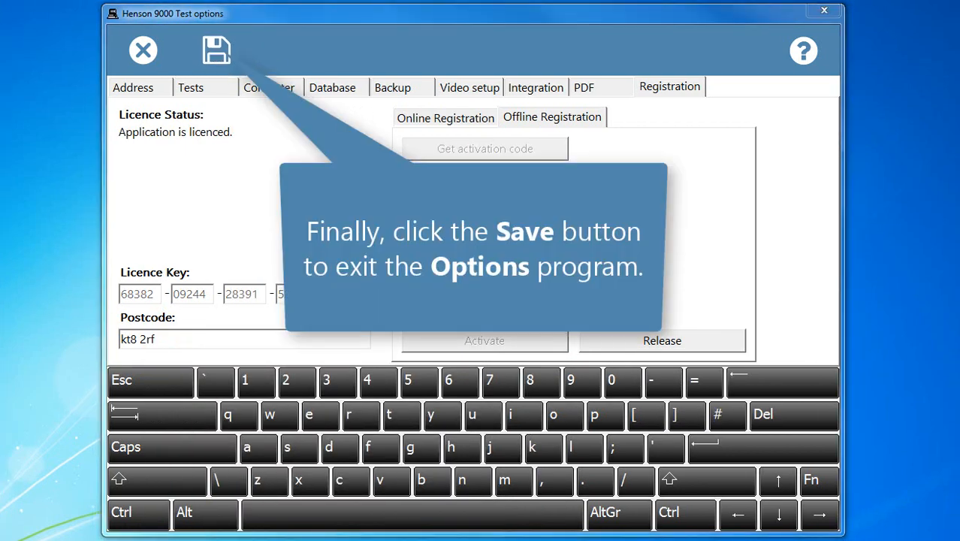
Save the licenced settings and exit to the Windows desktop.
left_click(217, 50)
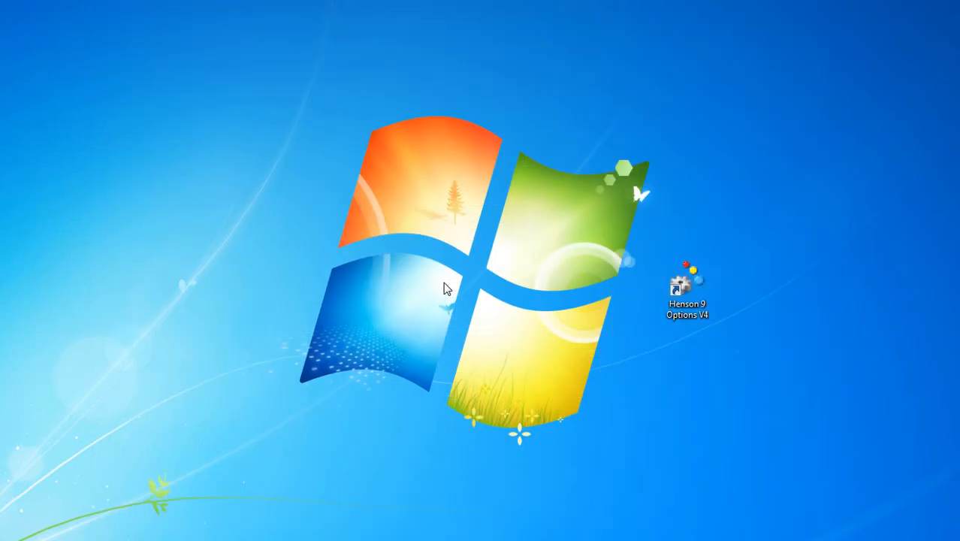